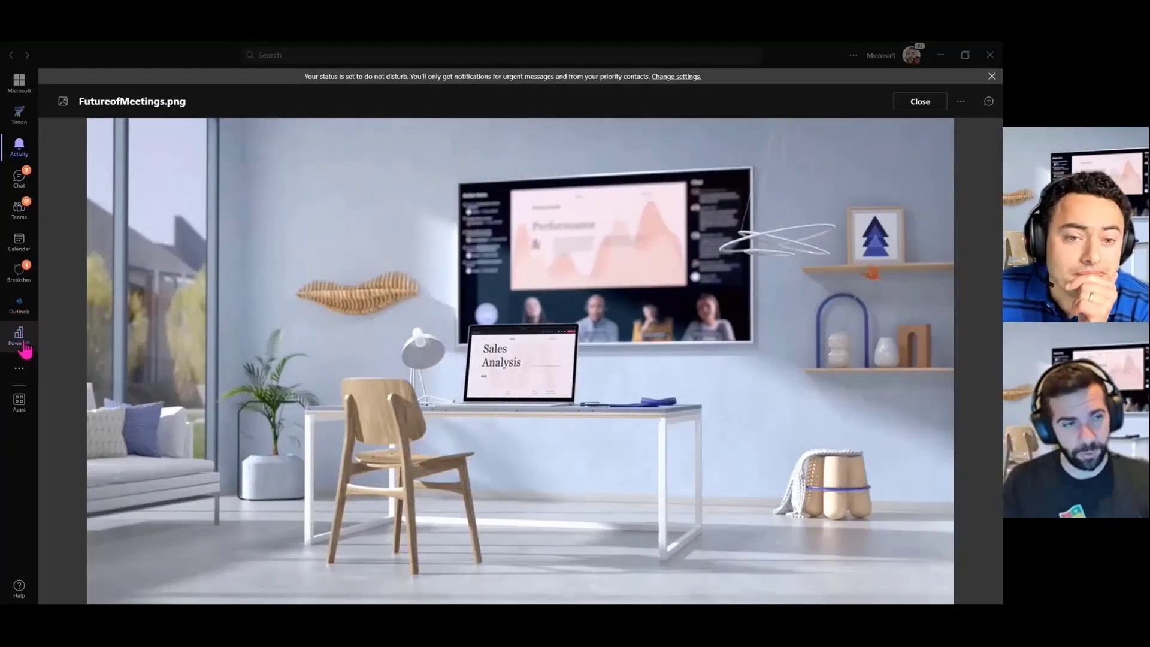
# - Launch the Power BI app from the Teams app bar to reach its home page
pyautogui.click(919, 101)
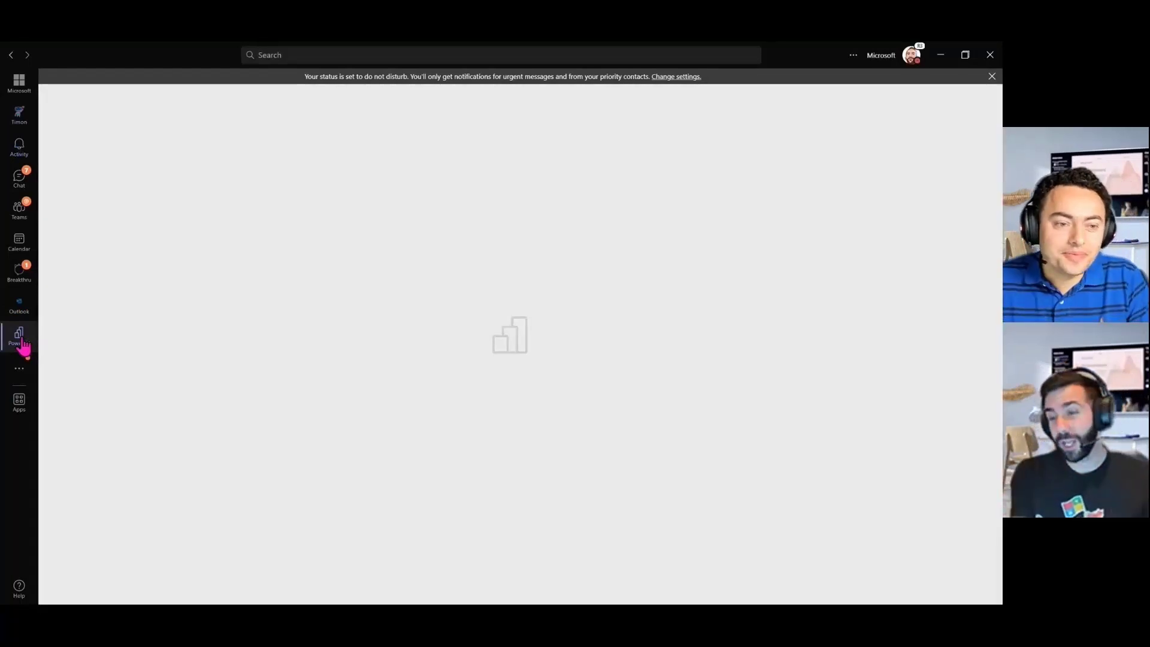
pyautogui.click(18, 338)
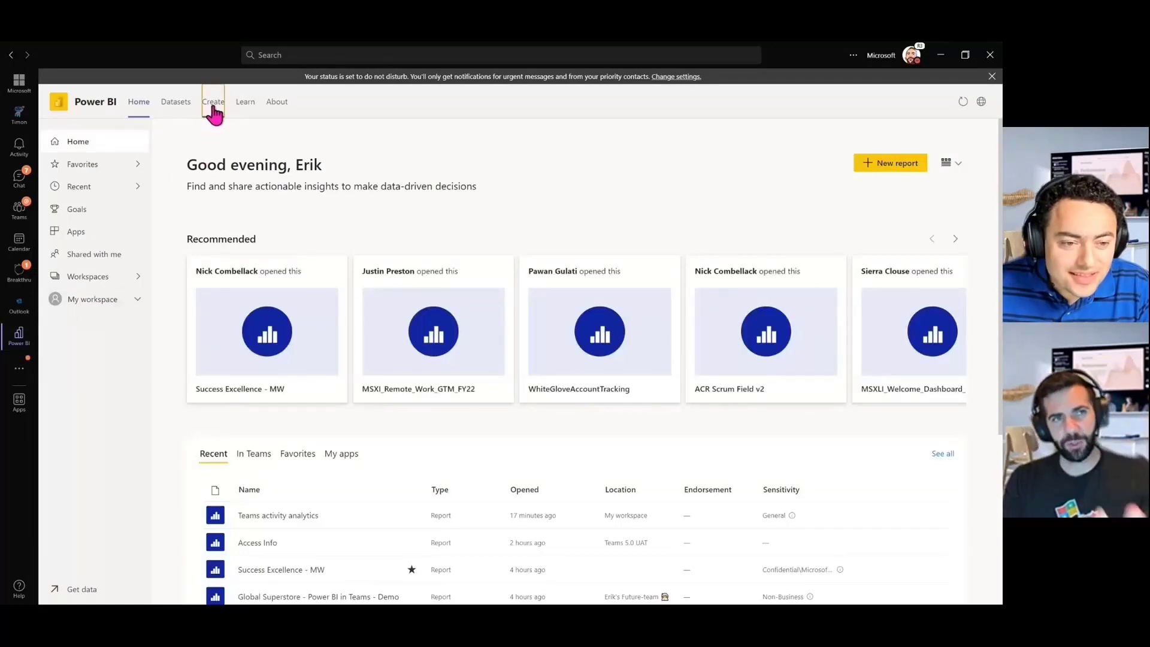
# - Load the Teams activity analytics report from the Recent list onto its My activity page
pyautogui.click(214, 101)
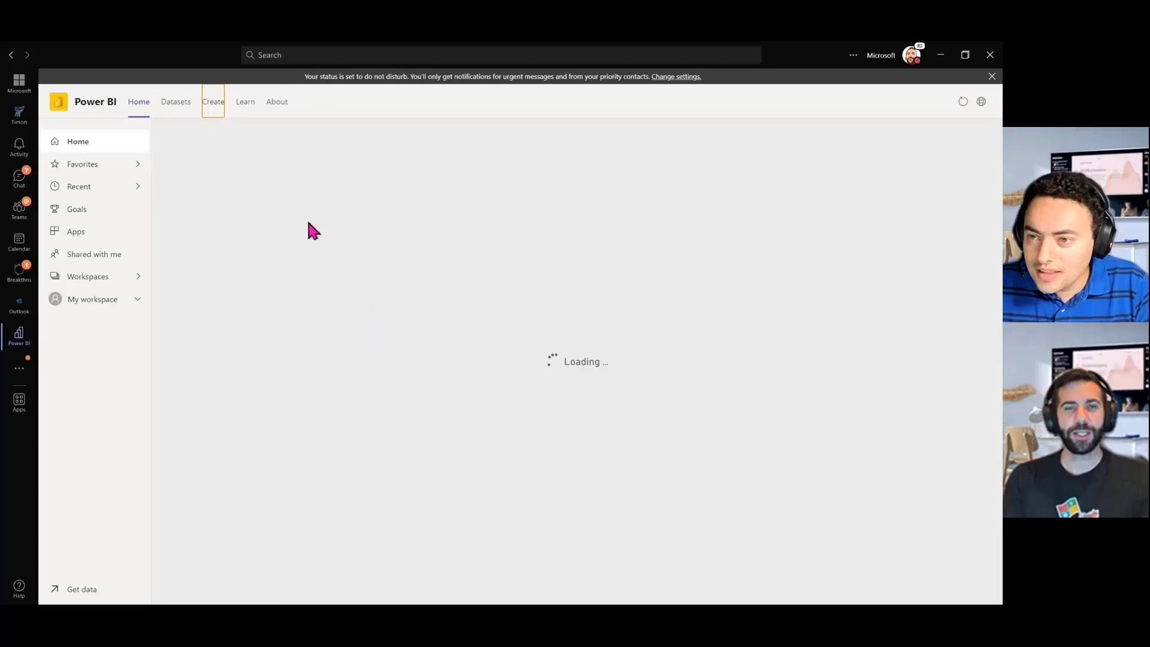
pyautogui.moveTo(495, 488)
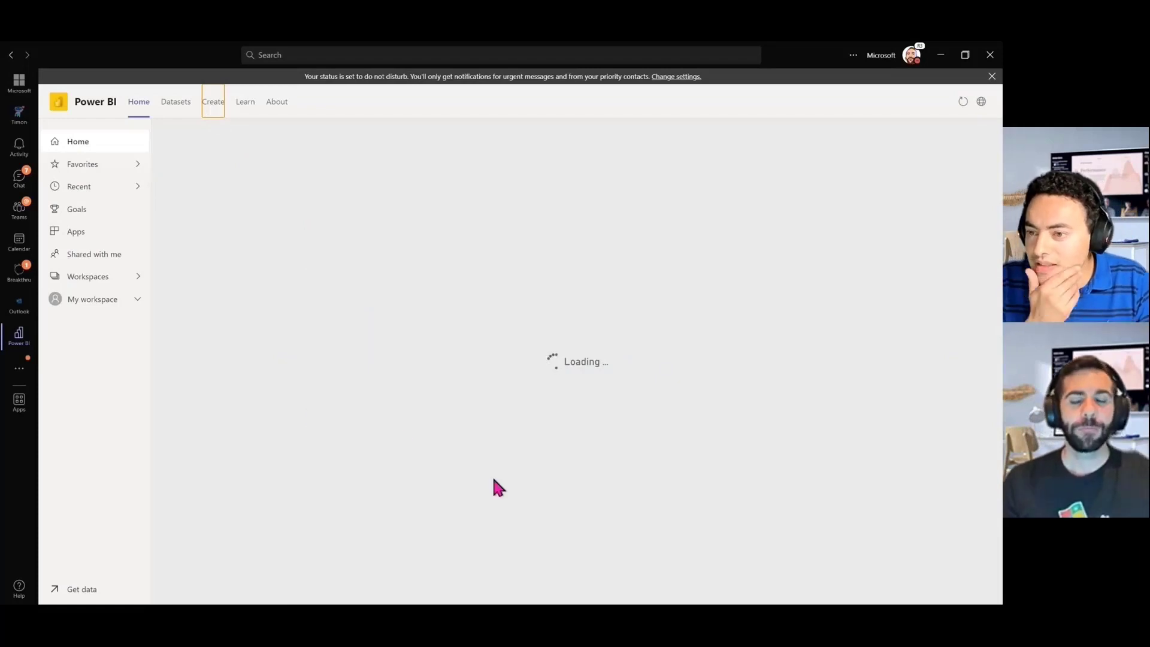
pyautogui.click(213, 100)
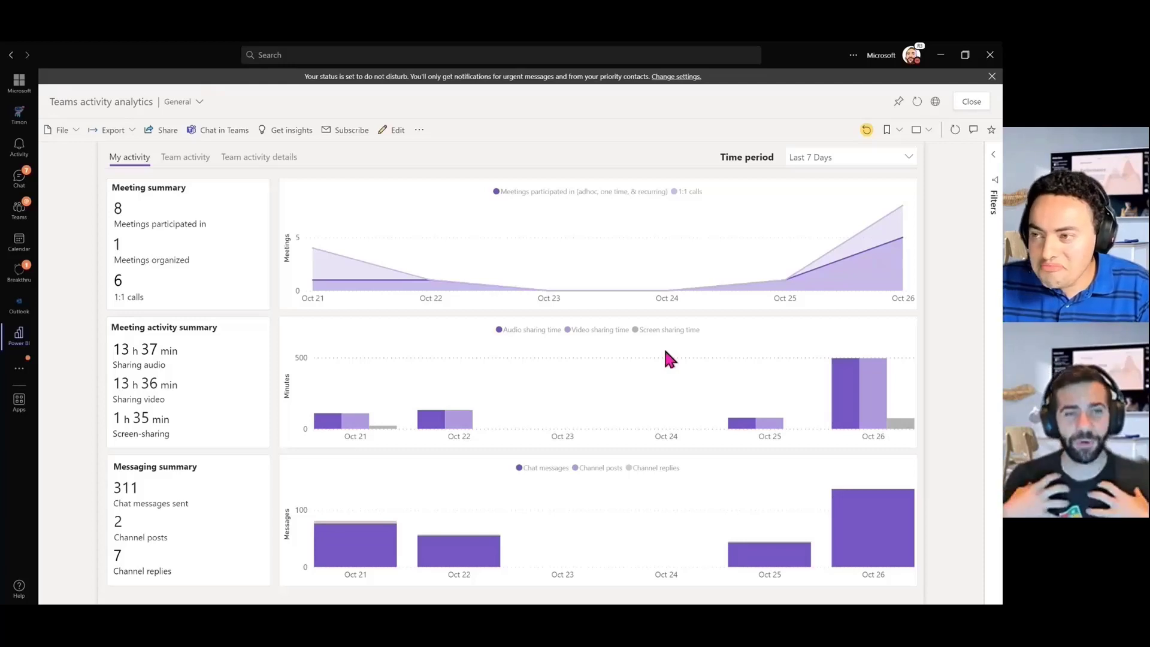
pyautogui.moveTo(621, 393)
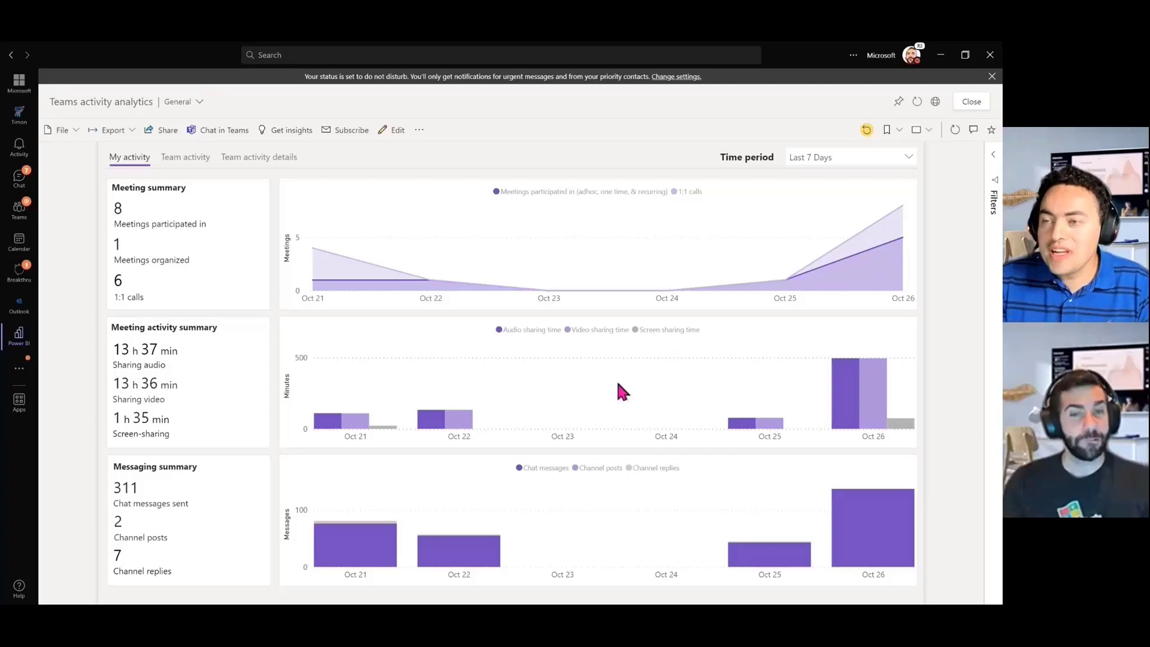
pyautogui.moveTo(633, 409)
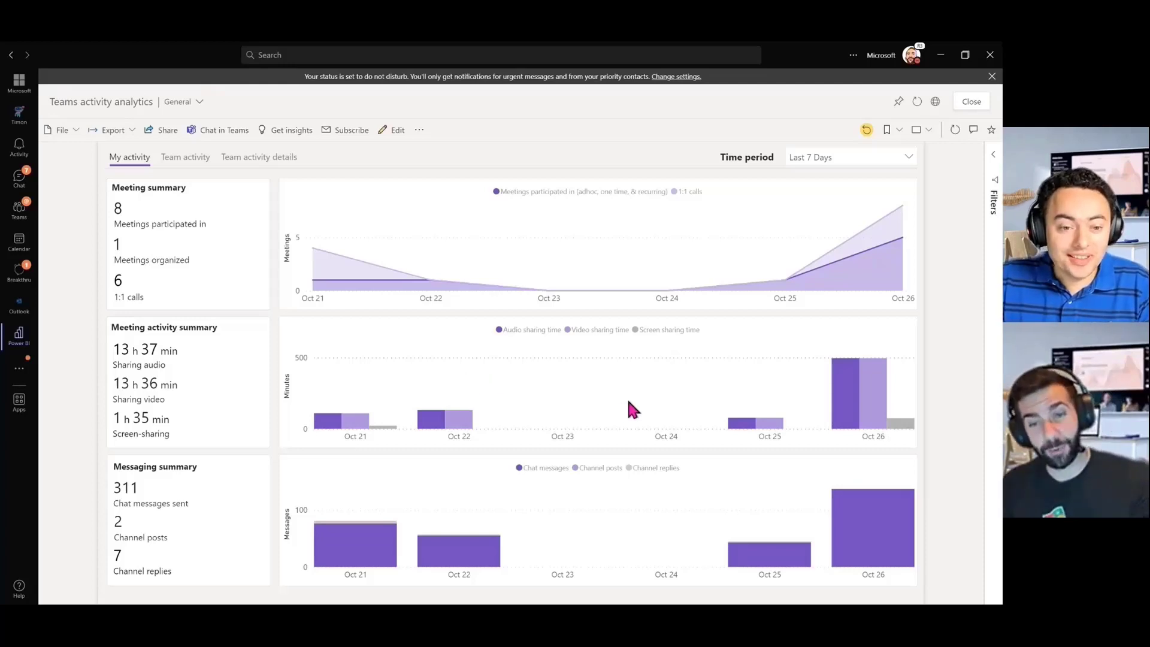
pyautogui.moveTo(673, 453)
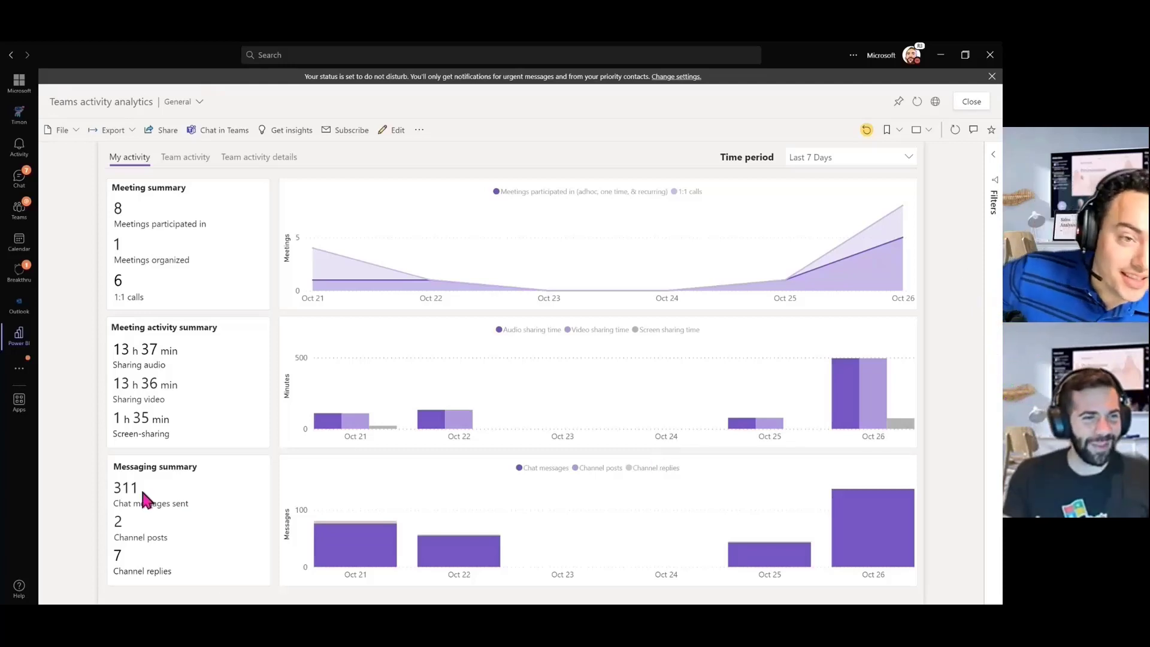
pyautogui.moveTo(242, 536)
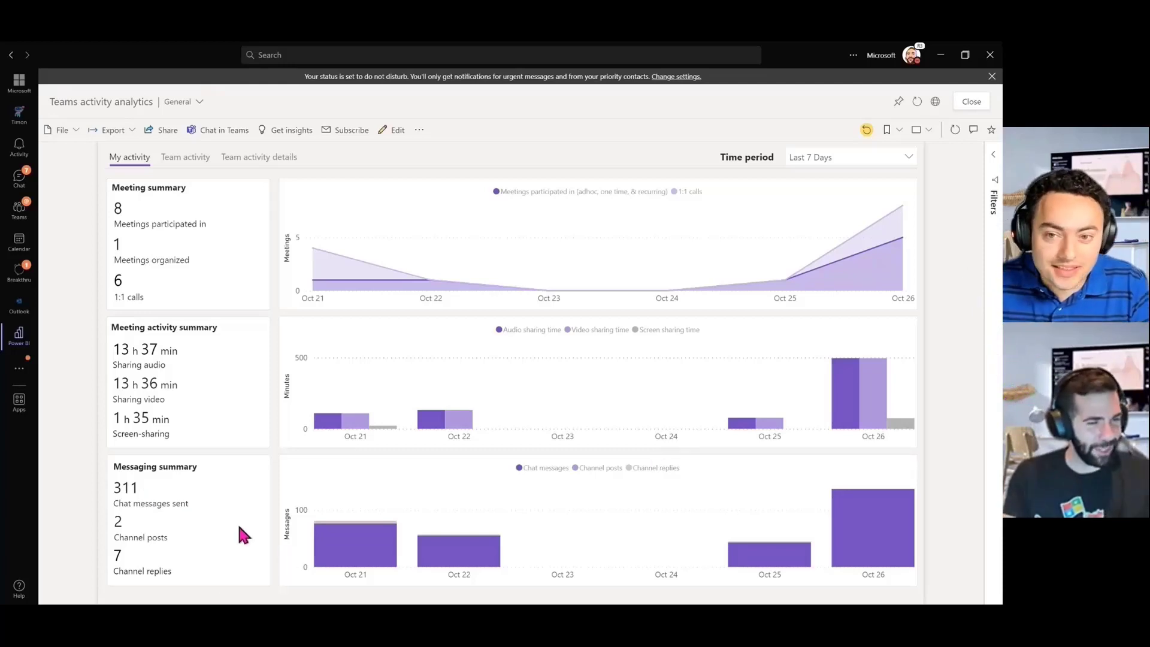
pyautogui.moveTo(146, 502)
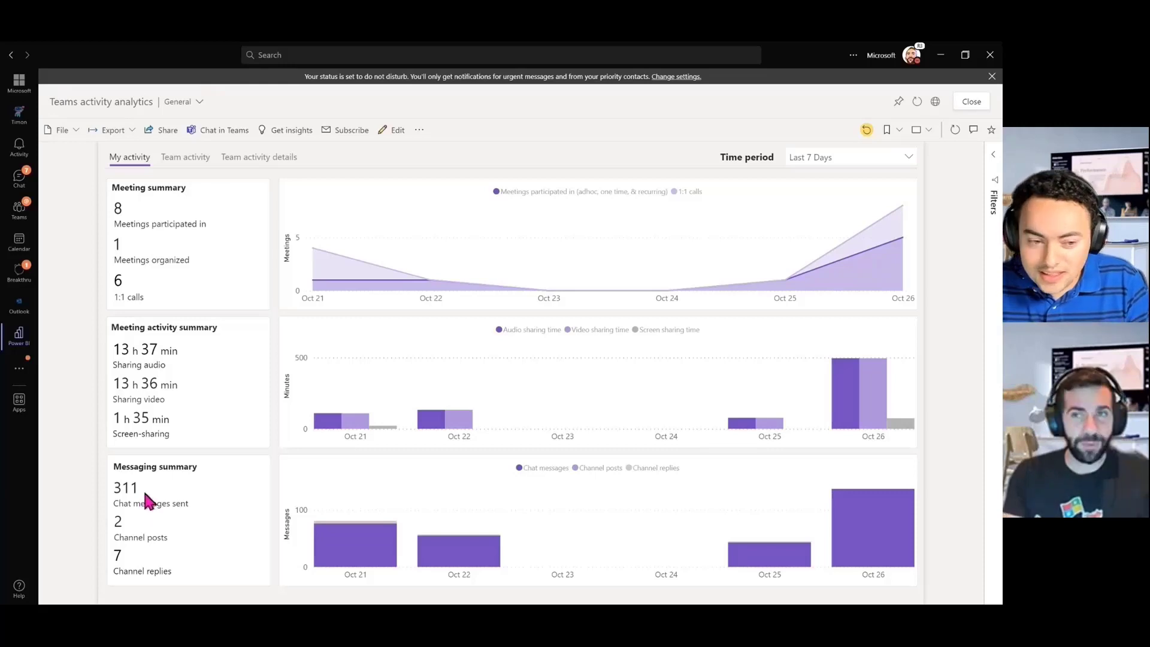
pyautogui.click(849, 156)
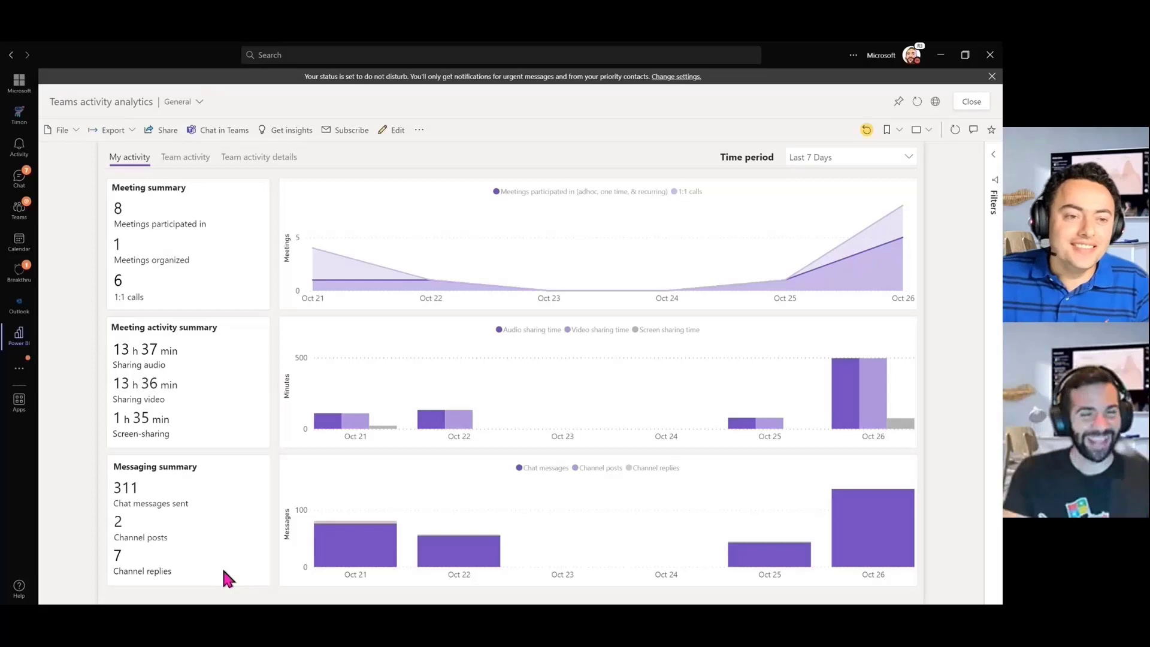
pyautogui.moveTo(277, 406)
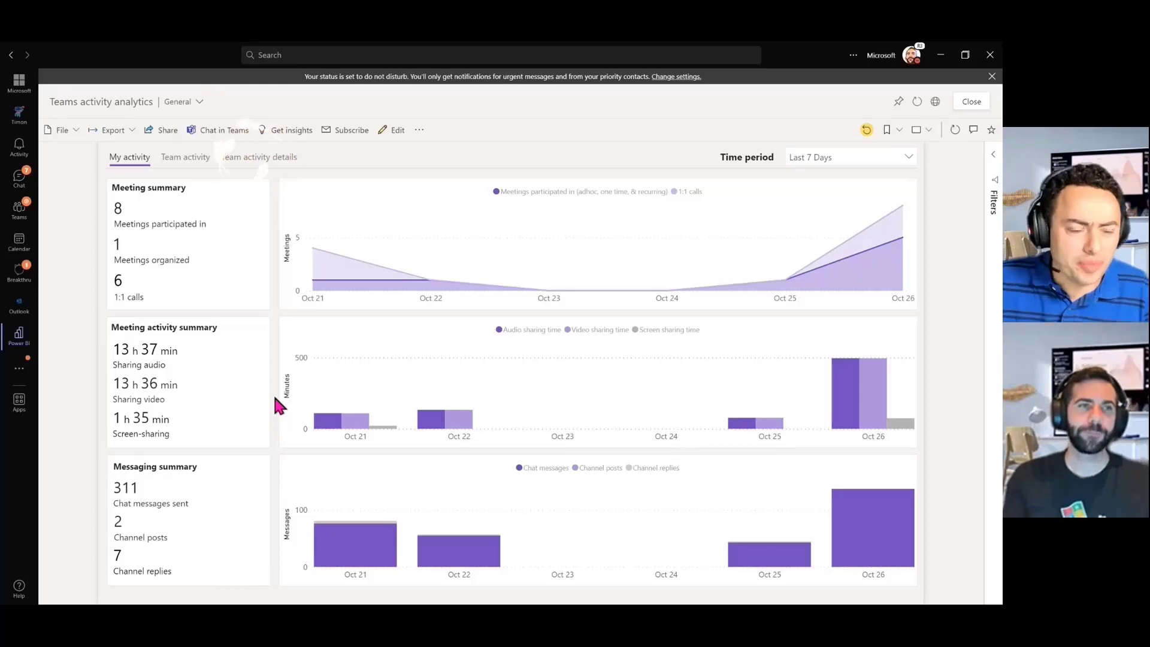
# - Show the Team activity details page for the [External] Teams Superhero Community team
pyautogui.click(259, 156)
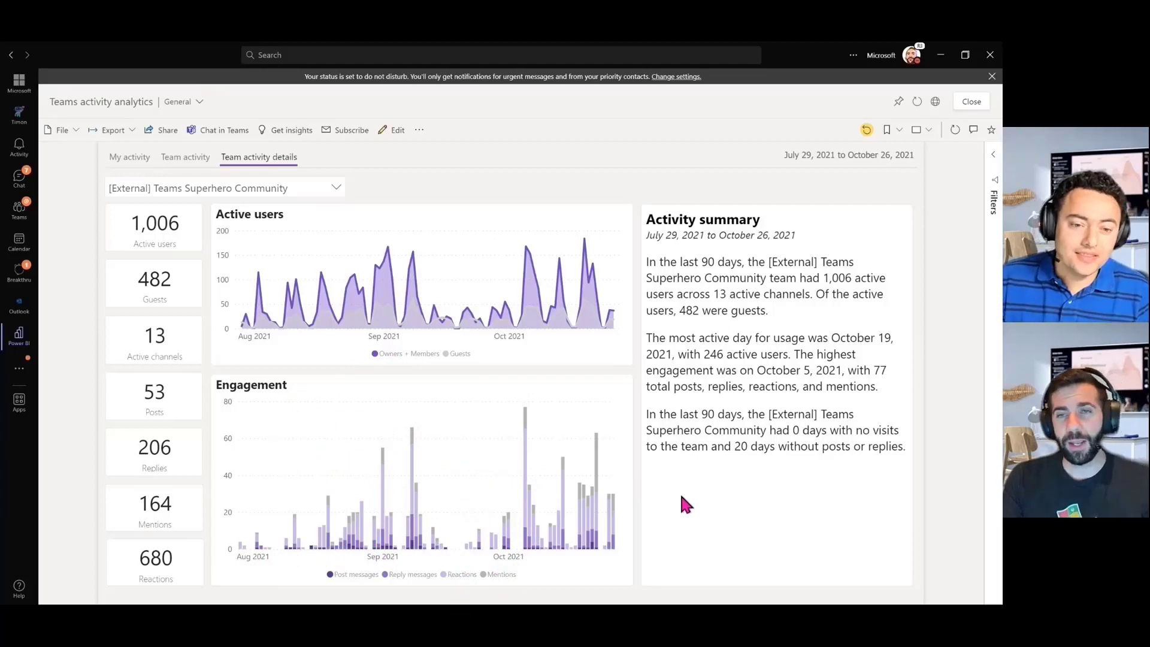
pyautogui.moveTo(716, 504)
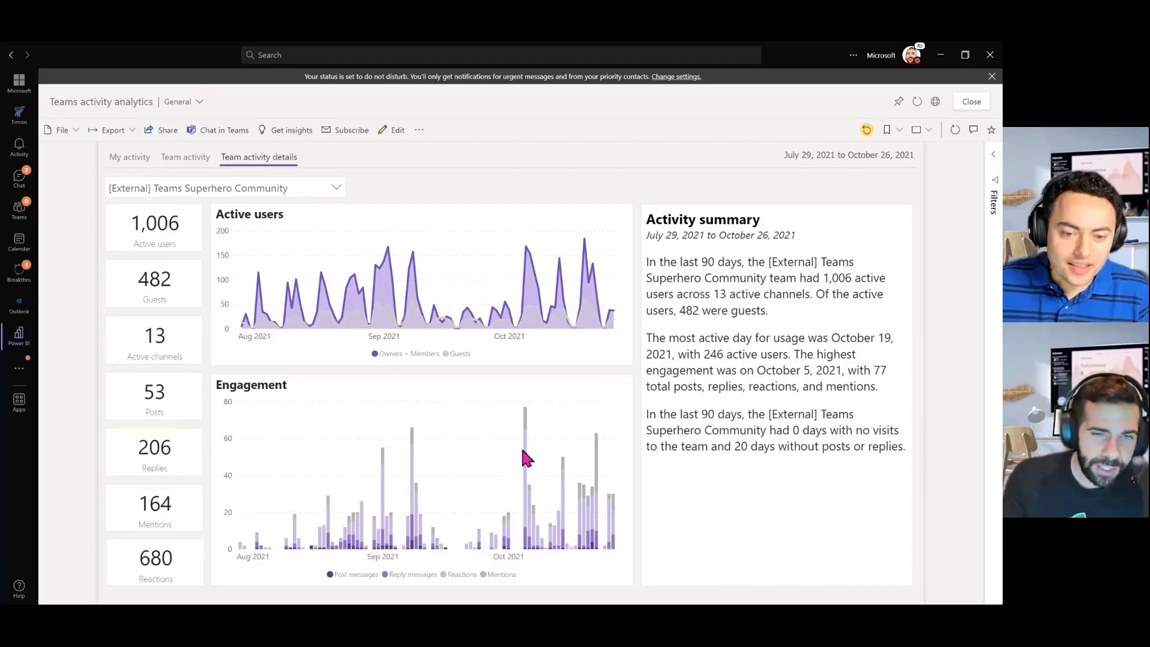
pyautogui.moveTo(533, 456)
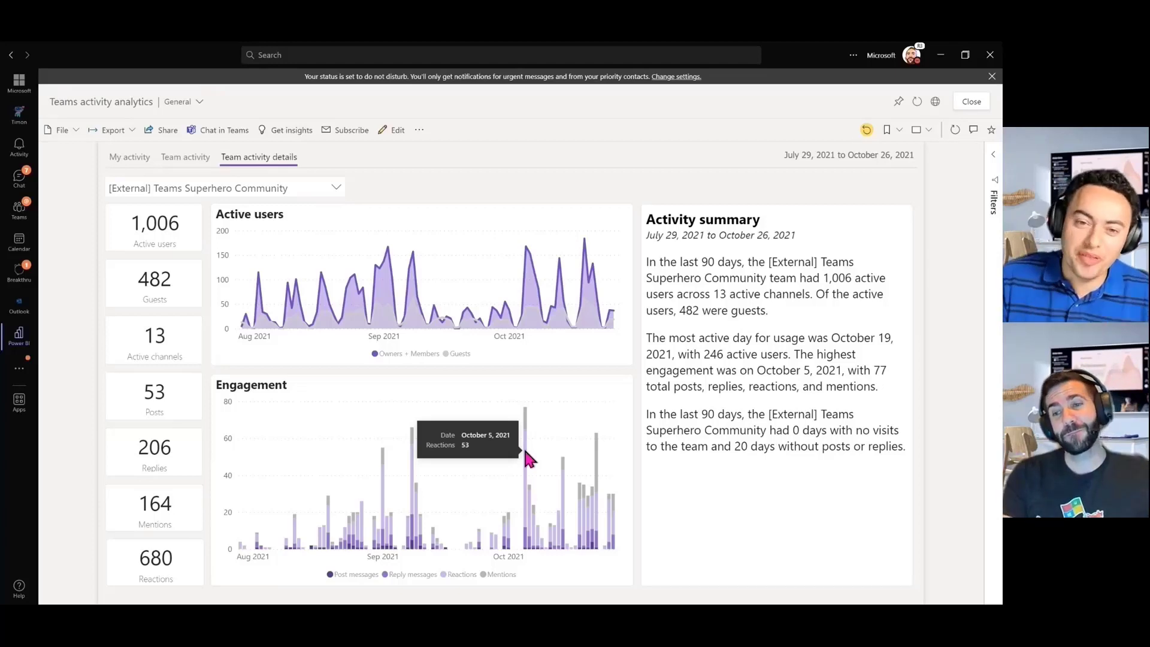
pyautogui.moveTo(723, 364)
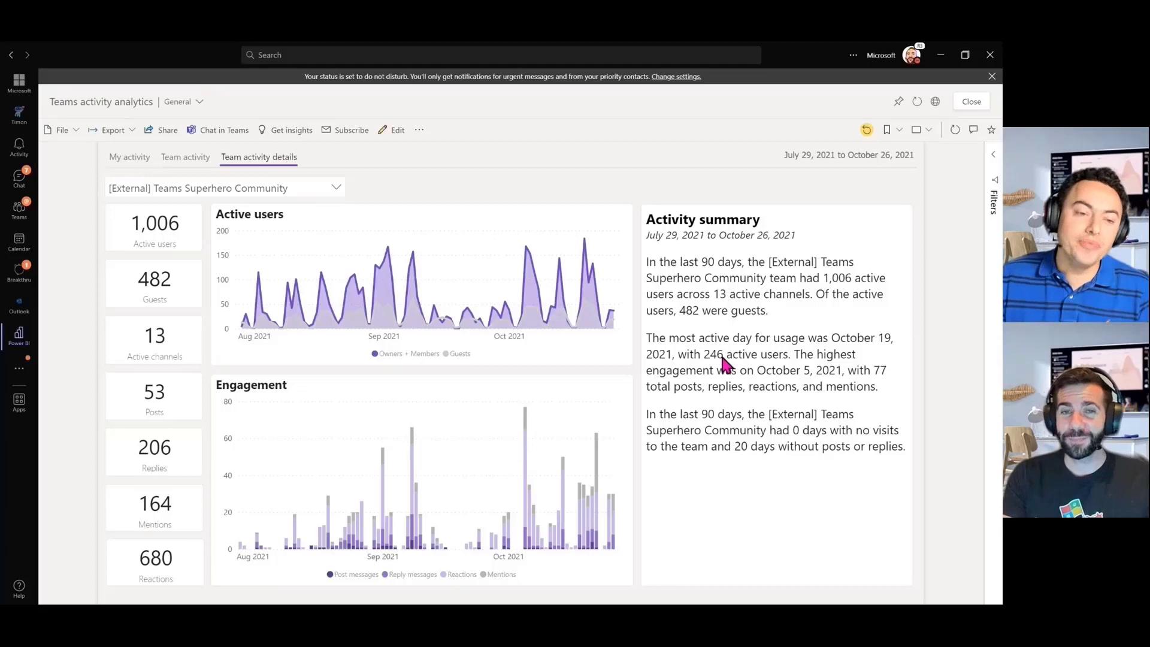